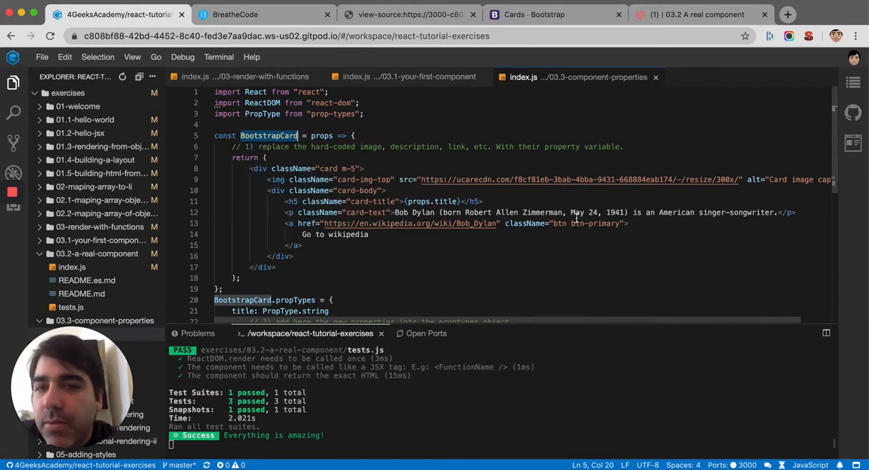
Replace BootstrapCard's arrow-function parameter with (props) after trying placeholder names a,b,c,d,e
scroll(down, 3)
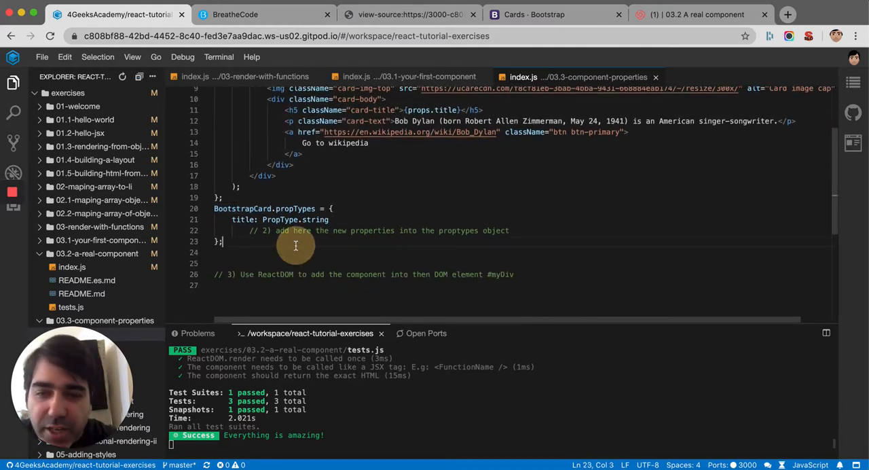
text(<B)
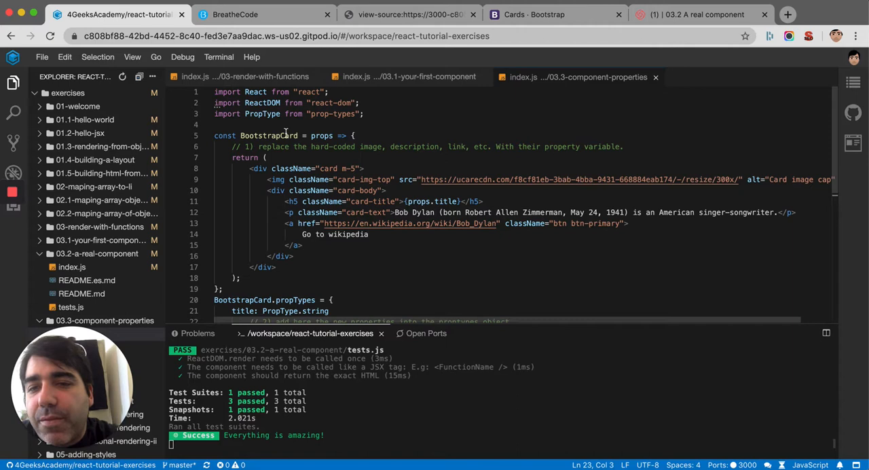
double_click(269, 135)
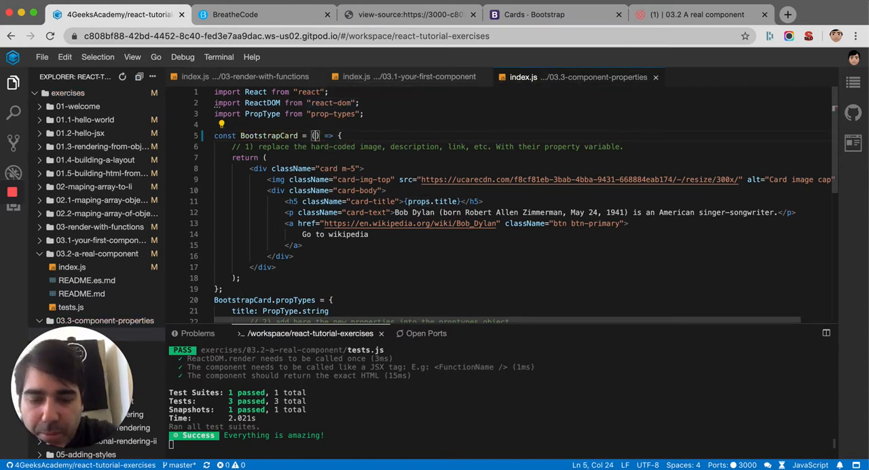
text(a,b,c,d,e)
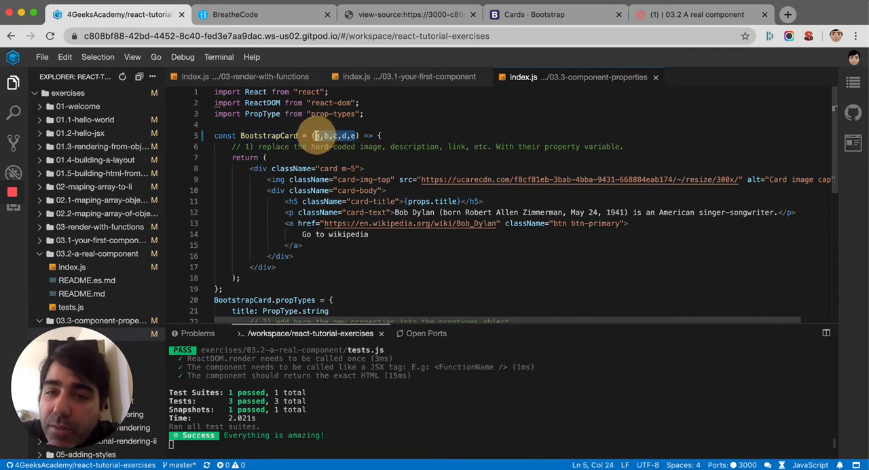
text(props)
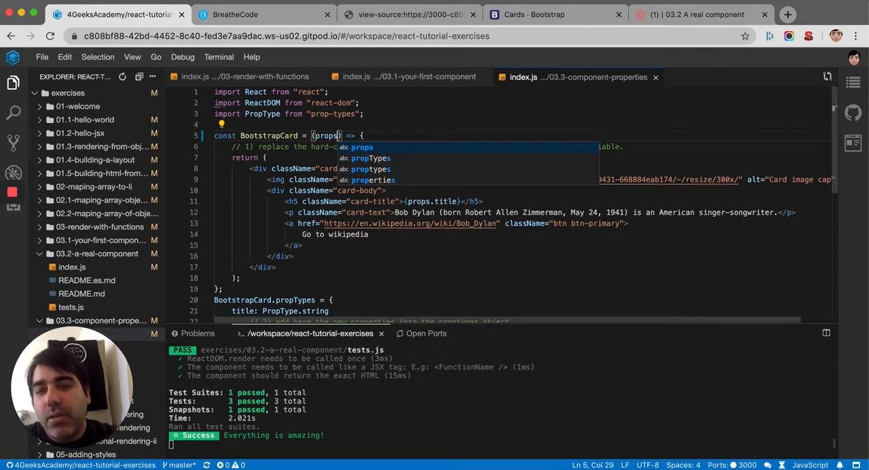
scroll(down, 3)
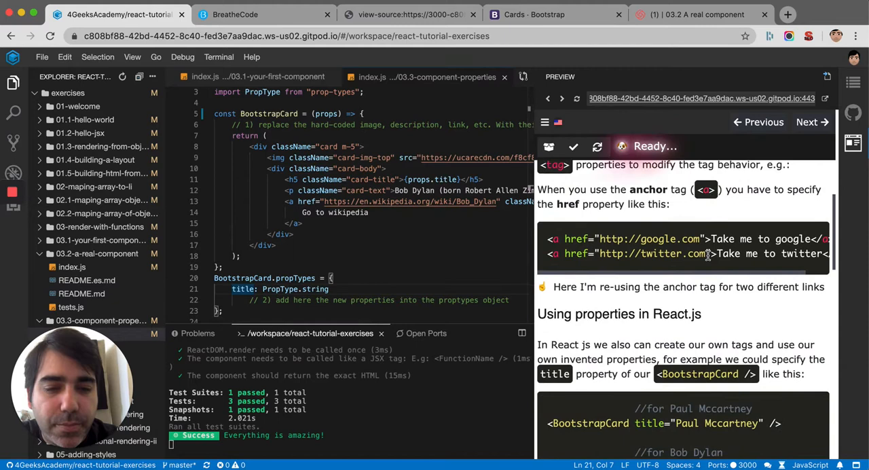
Insert an empty line inside BootstrapCard just above its return statement
scroll(down, 3)
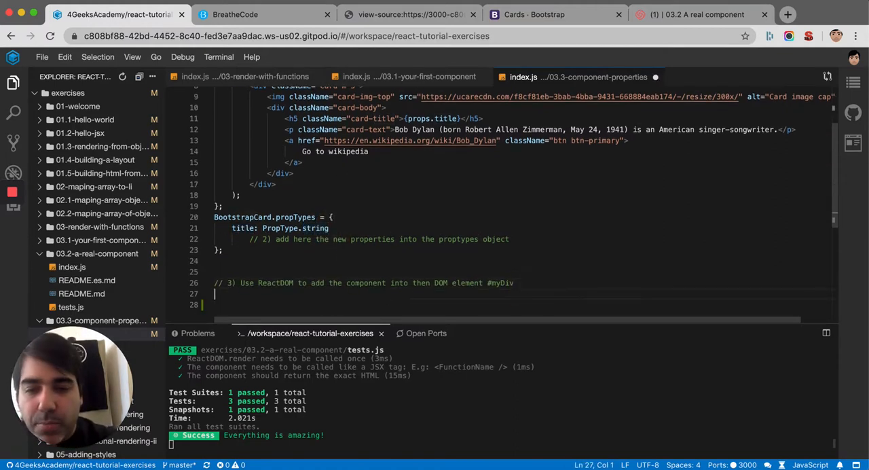
click(407, 76)
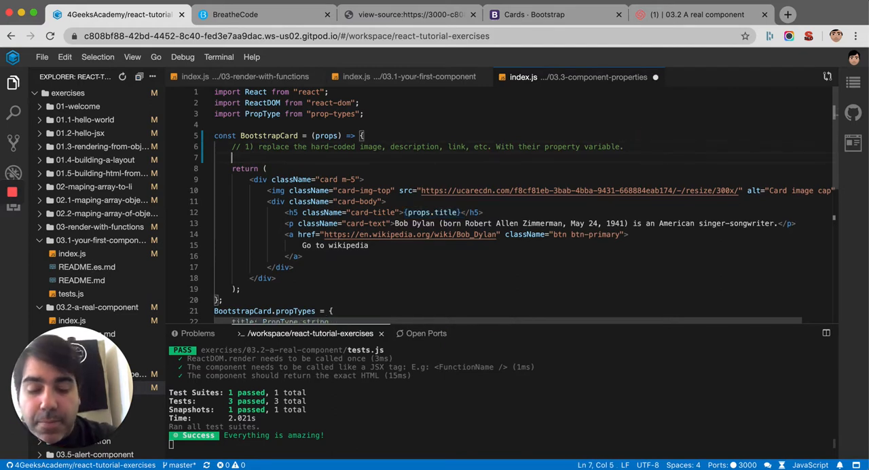
Try a props.title = "bob" assignment, check the ReactDOM.render call, then delete the trial line
text(props.title)
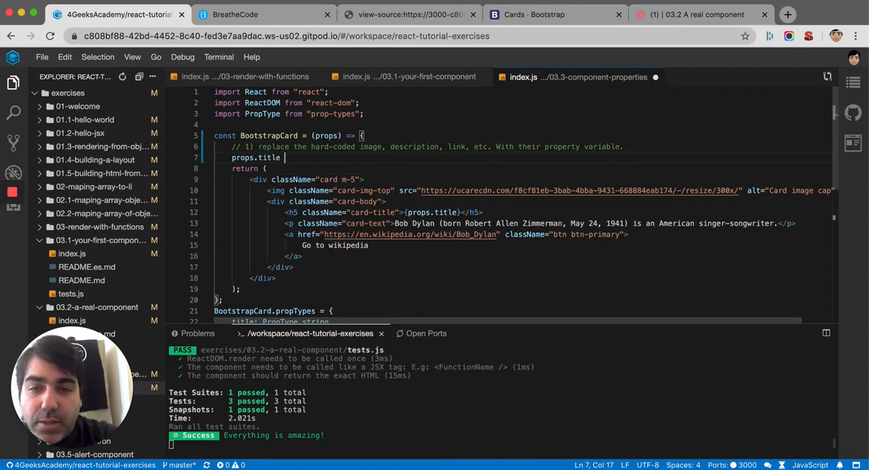
text(= "bob";)
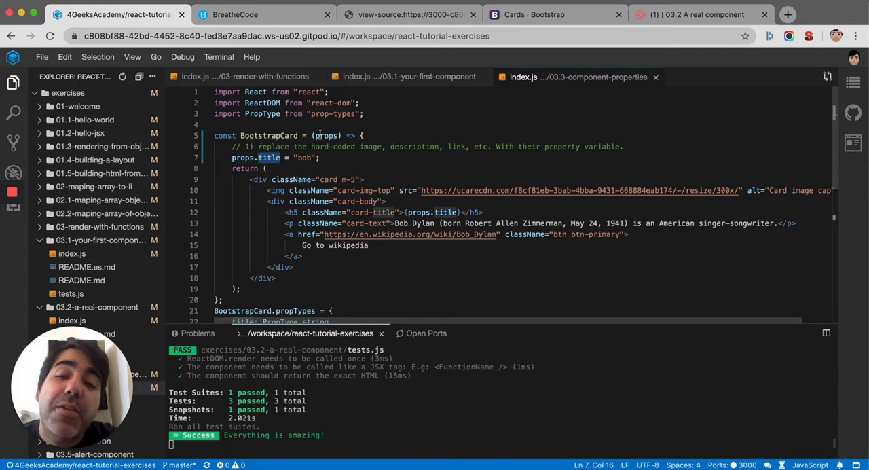
scroll(down, 3)
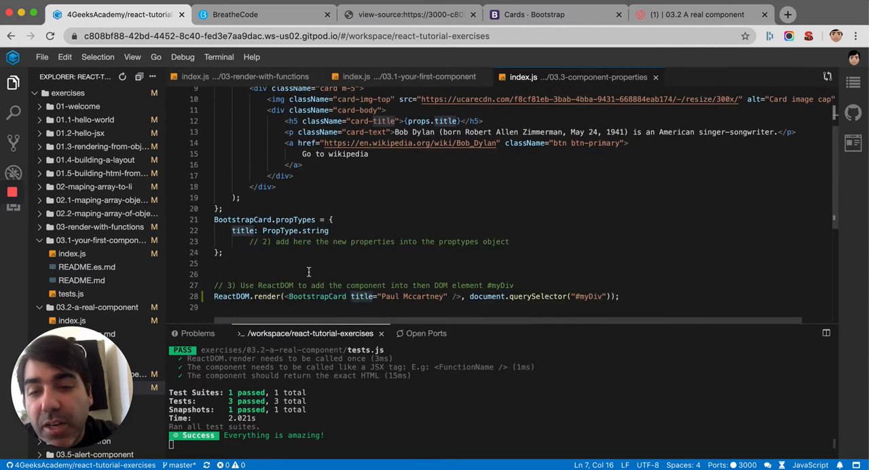
double_click(316, 296)
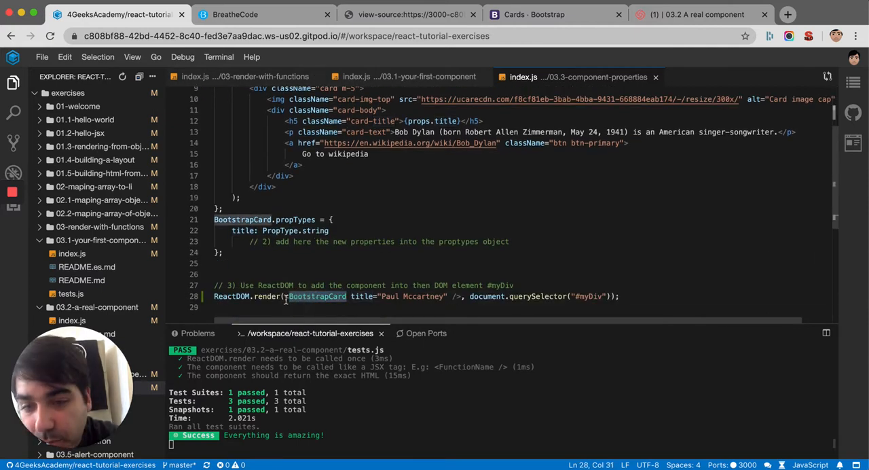
mouse_move(316, 296)
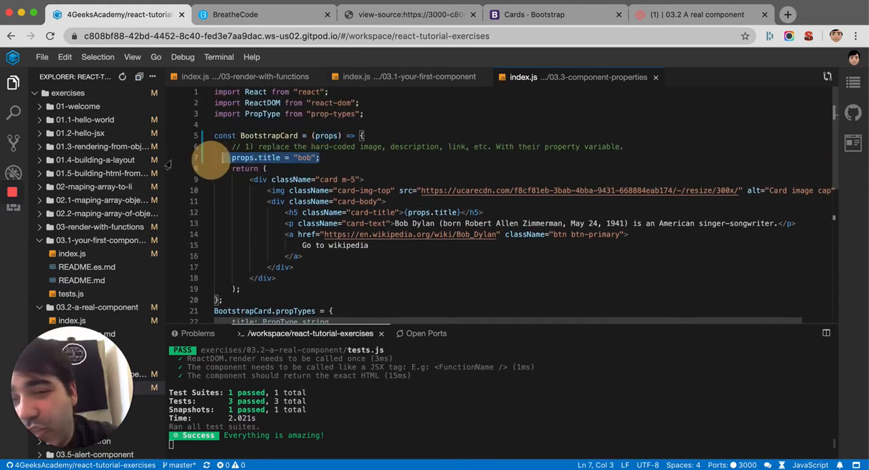
key(Delete)
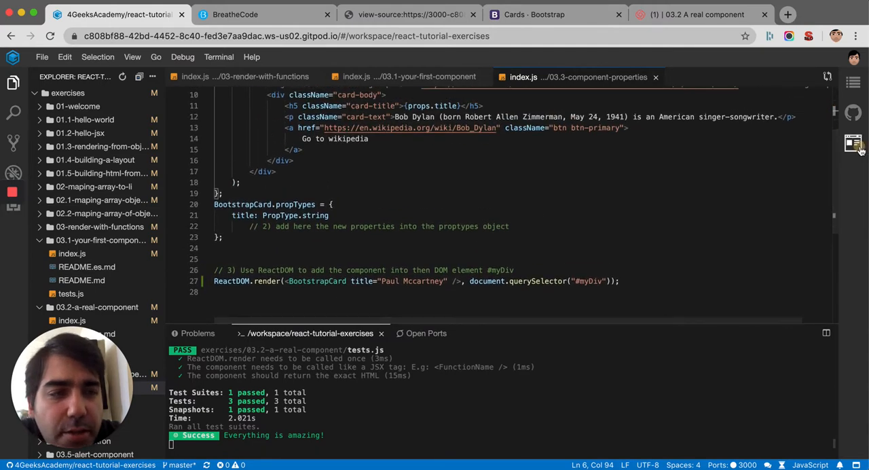
Declare description, buttonUrl, buttonLabel and imageUrl as PropType.string in BootstrapCard.propTypes
click(853, 142)
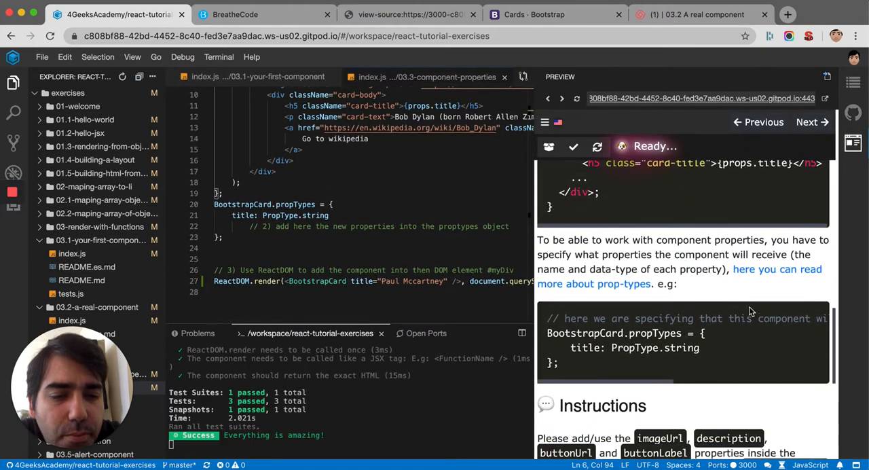
scroll(down, 3)
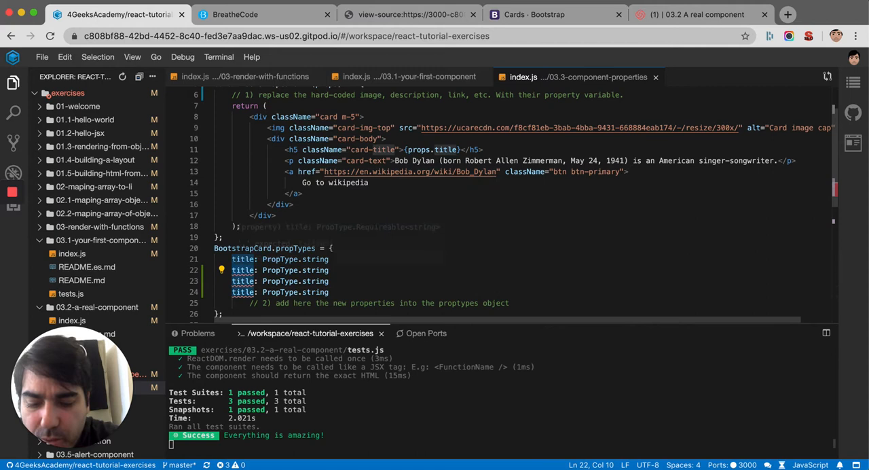
text(description)
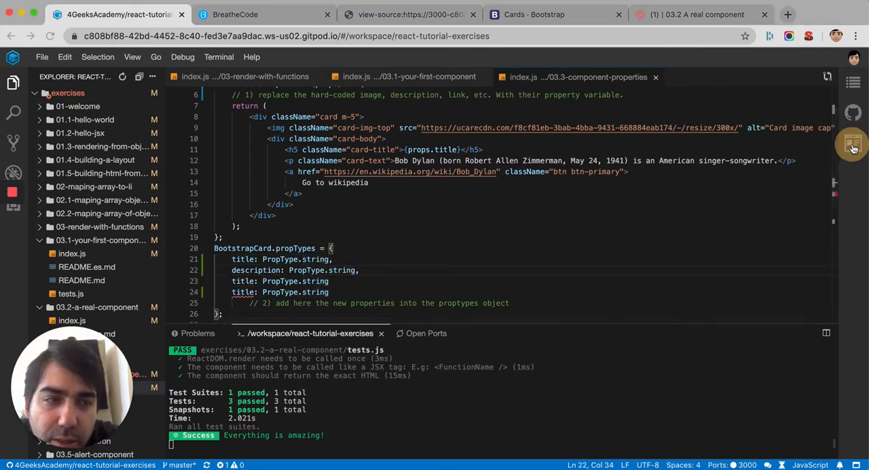
click(852, 142)
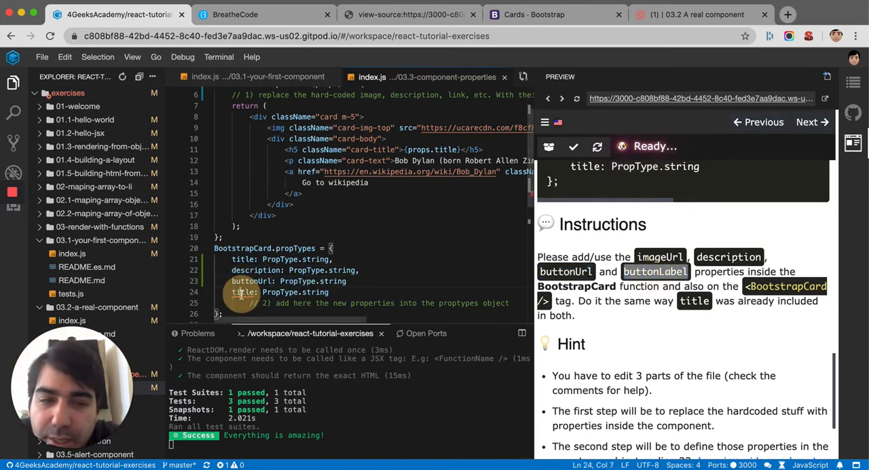
text(buttonLabel: PropType.string)
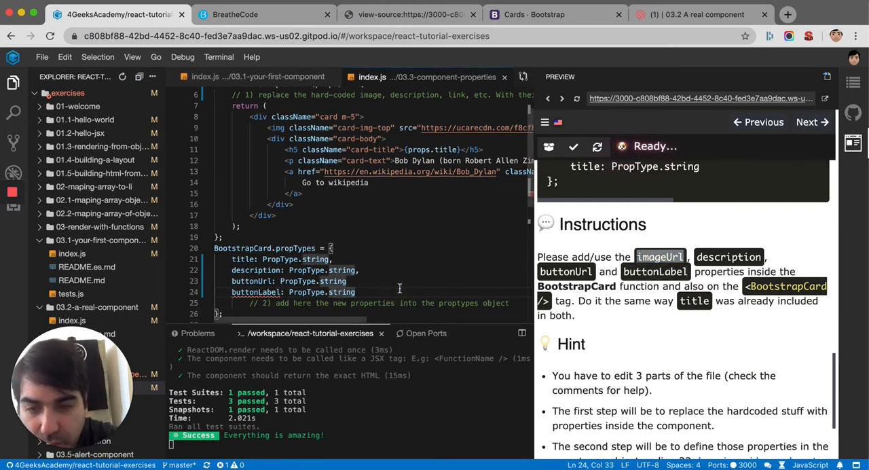
text(imageUrl: PropType.string)
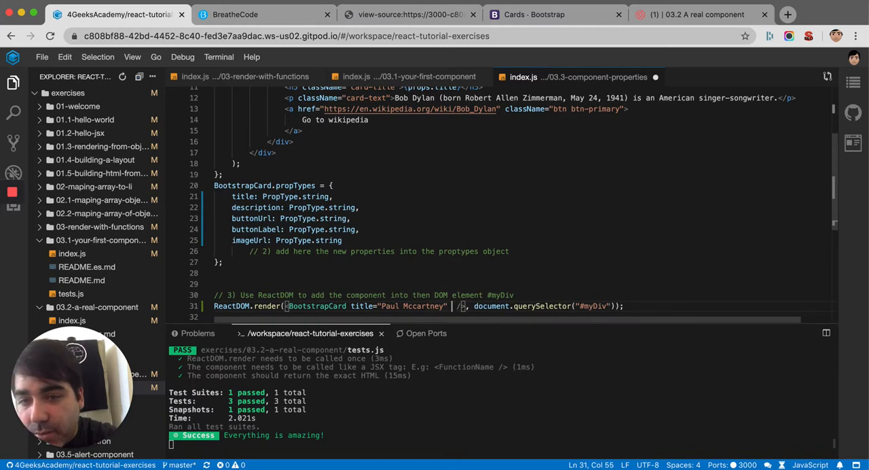
Pass a description prop holding the Bob Dylan sentence to the BootstrapCard tag
text(description=)
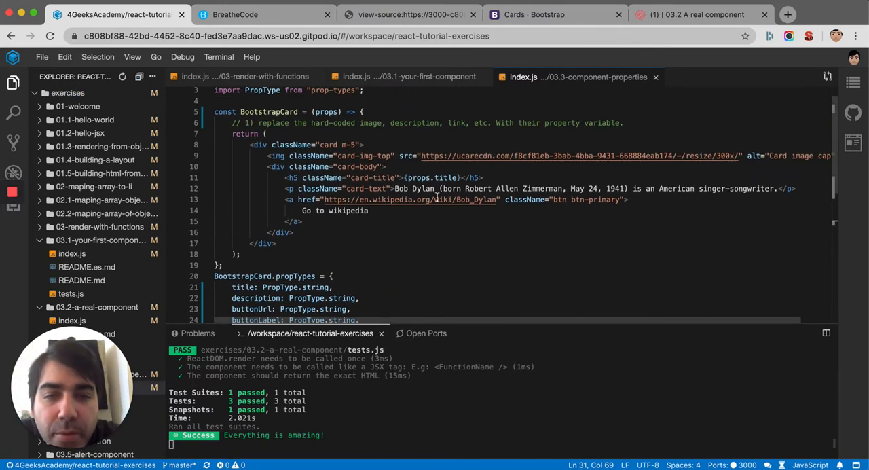
drag(393, 187, 774, 187)
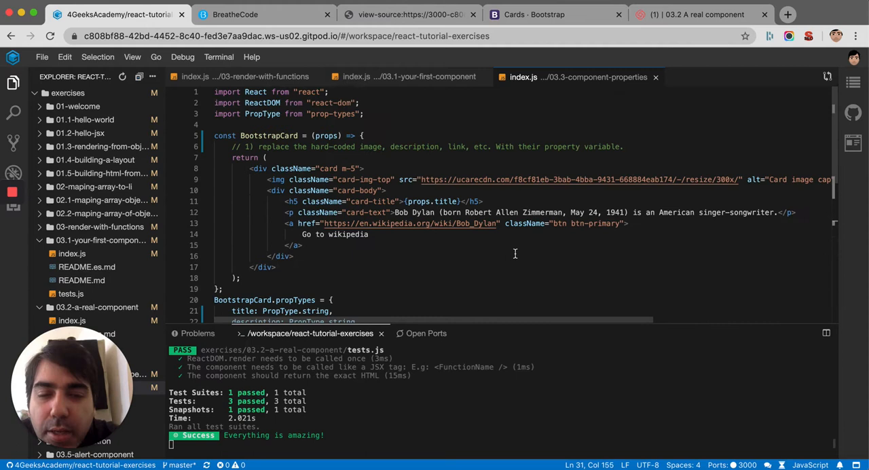
drag(397, 211, 777, 211)
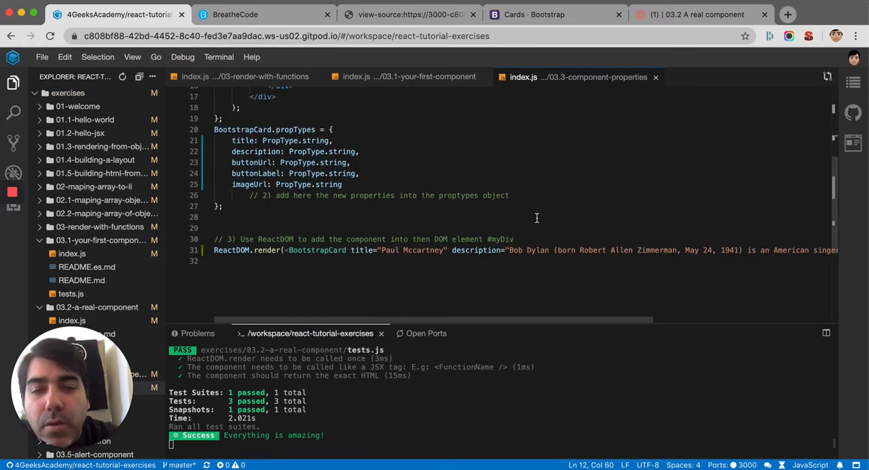
double_click(249, 163)
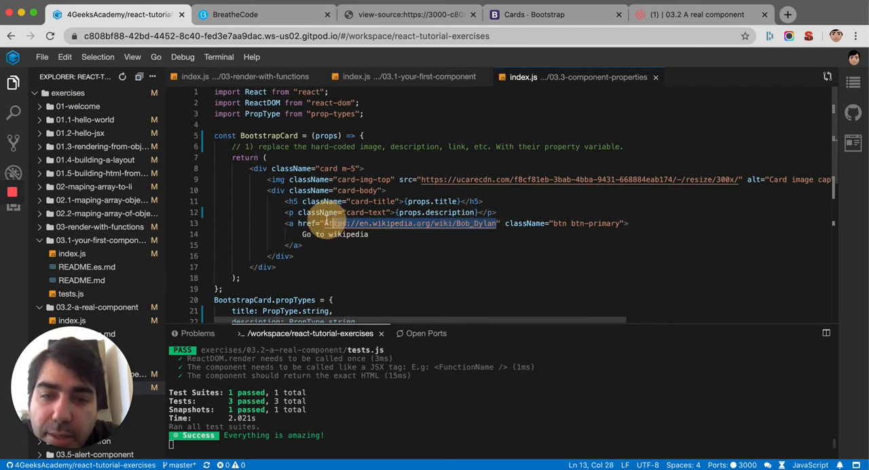
Render {props.description} in the card paragraph and add buttonUrl with the Wikipedia address
scroll(down, 3)
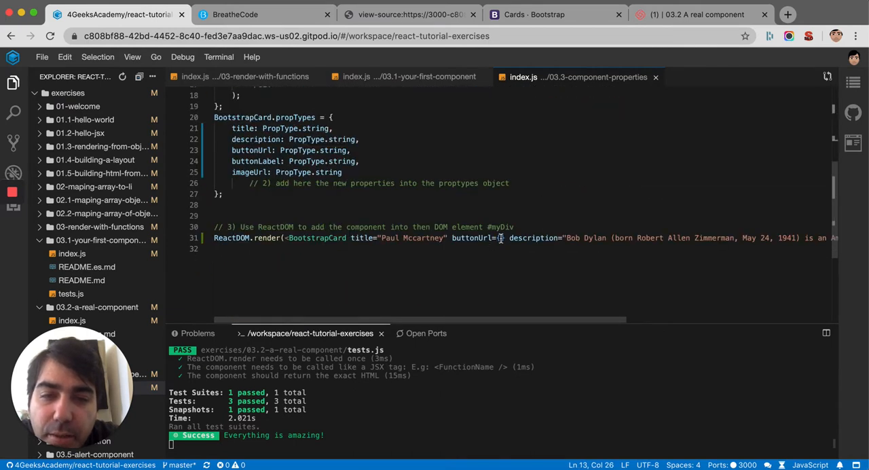
text(})
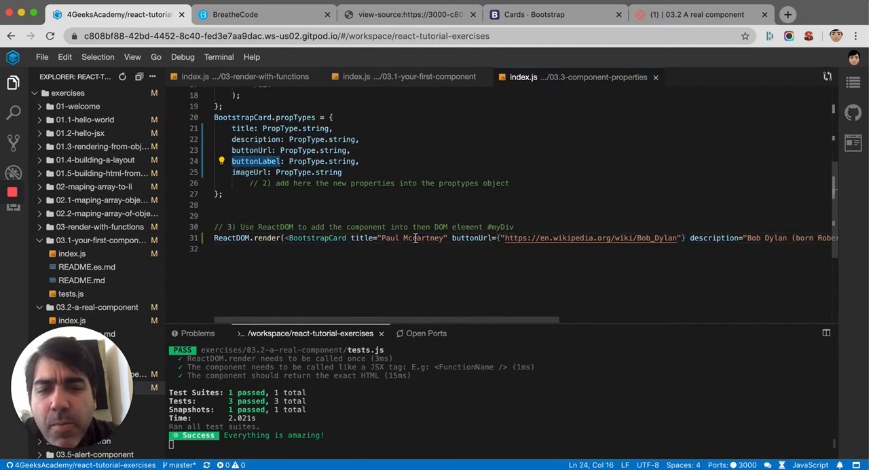
text(buttonLabel)
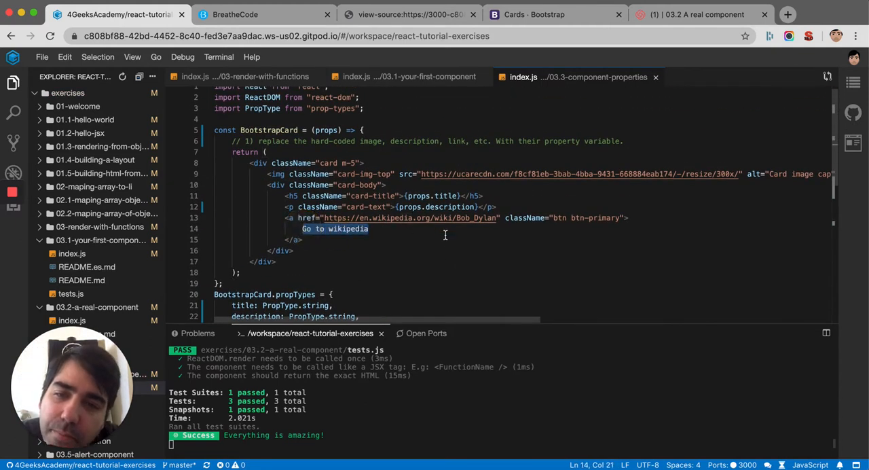
Render the button text from {props.buttonLabel} and pass buttonLabel="Go to wikipedia" to the tag
scroll(down, 3)
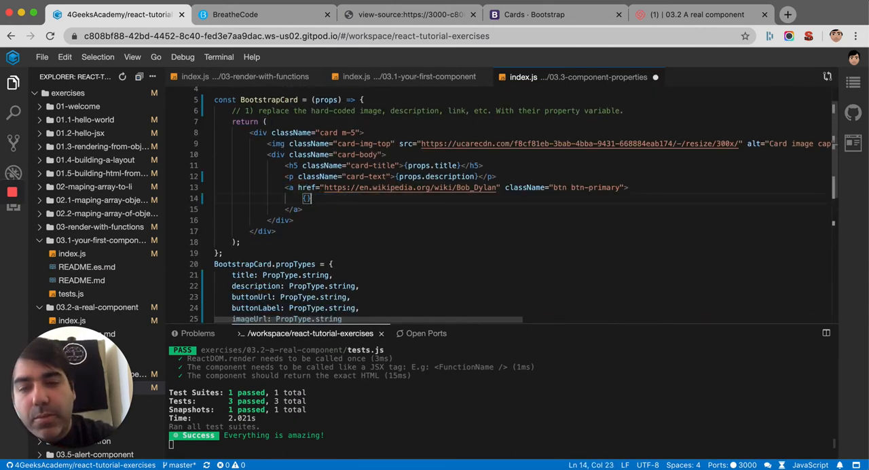
text(buttonLabel)
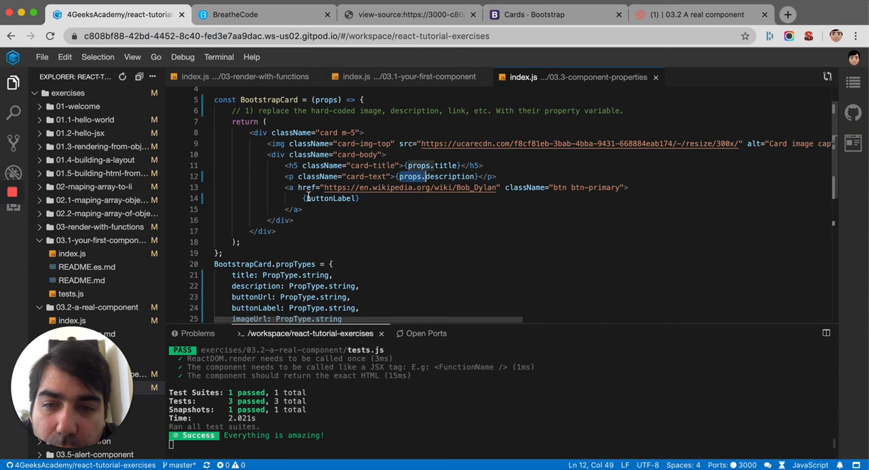
text(props.)
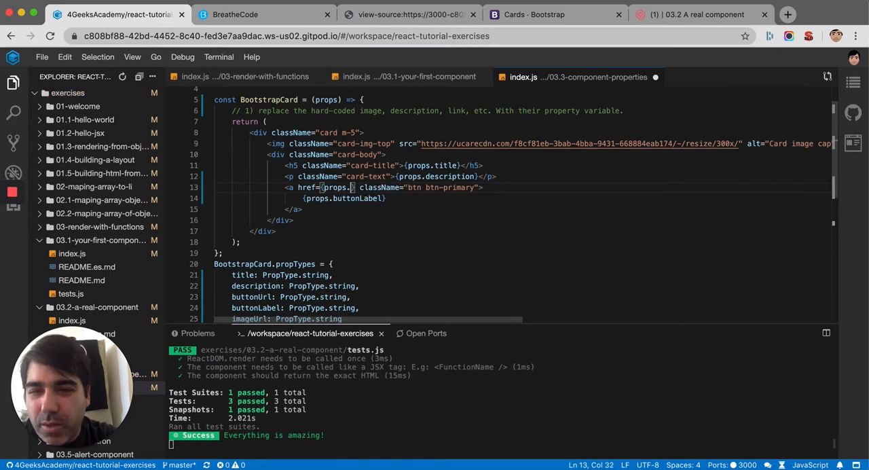
text(butto)
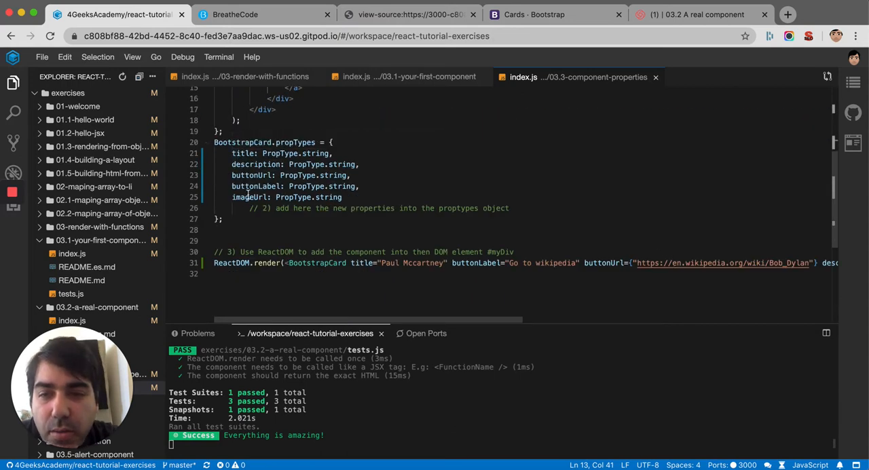
Add an imageUrl prop with the ucarecdn address and replace the hard-coded img src with braces
click(287, 263)
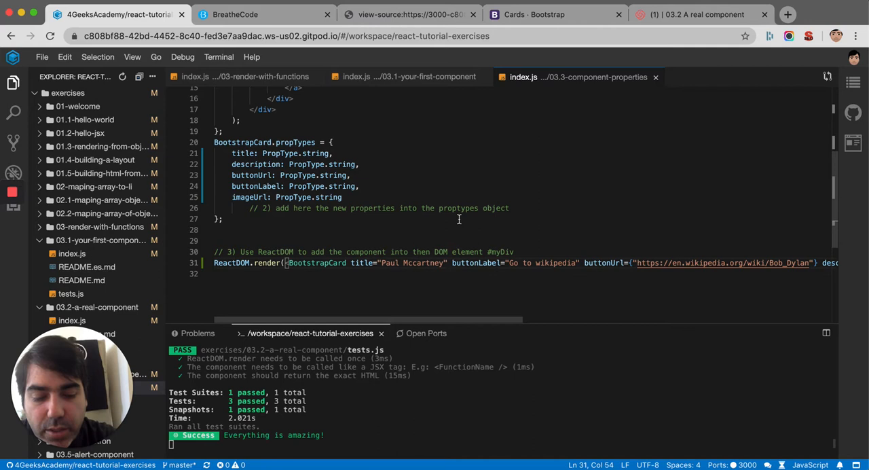
text(imageUrl)
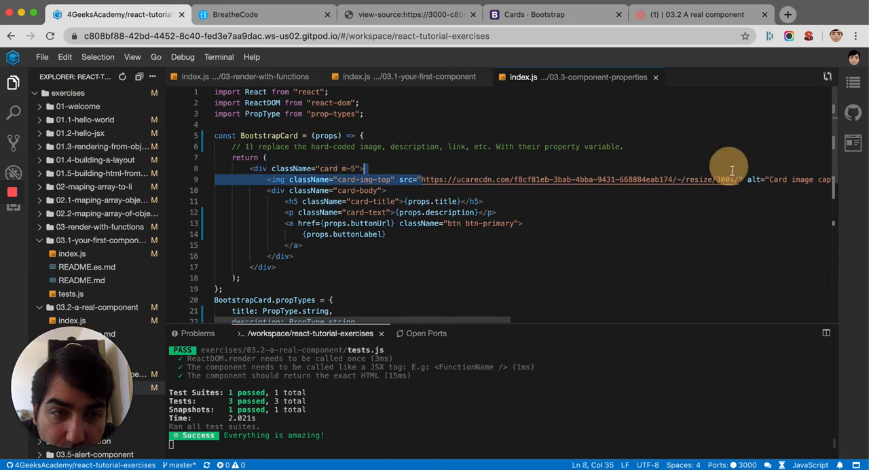
scroll(down, 3)
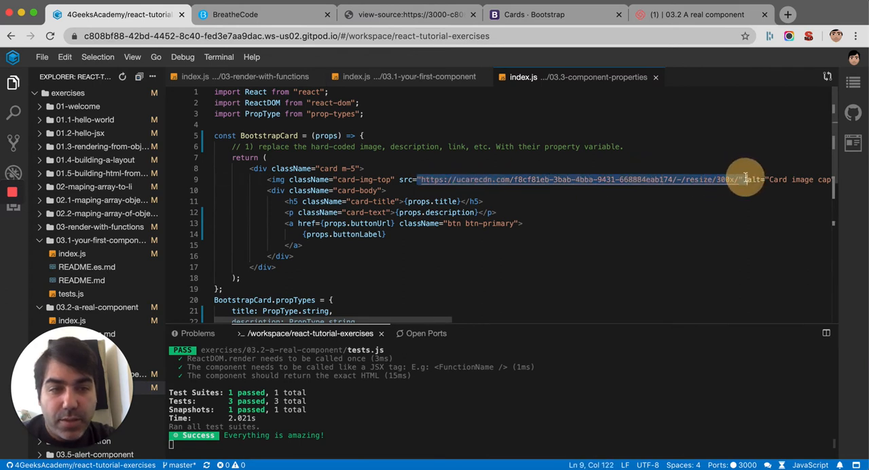
text({} alt="Card image cap" />)
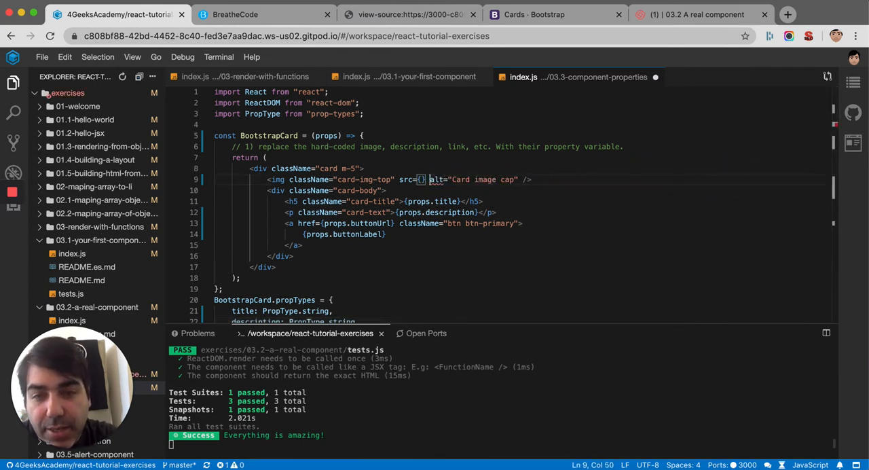
text(props.https://ucarecdn.com/f8cf81eb-3bab-4bba-9431-668884eab174/-/resize/300x/)
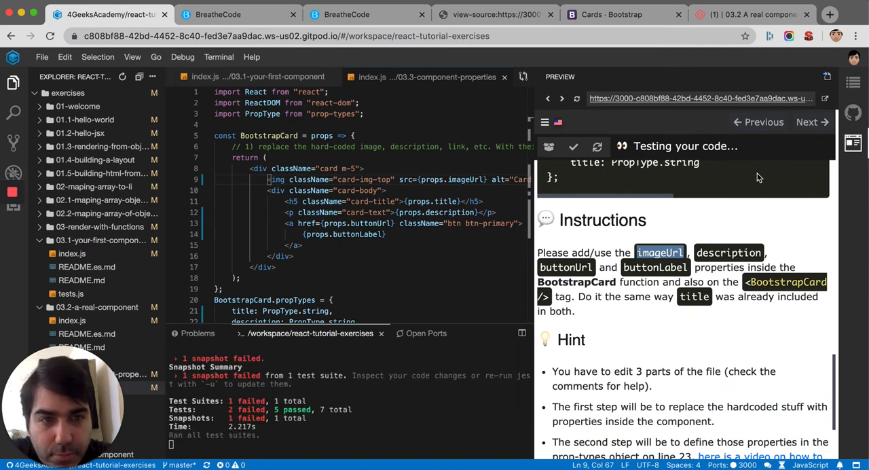
Set src={props.imageUrl} and run the exercise tests, which fail the exact-HTML check
click(597, 146)
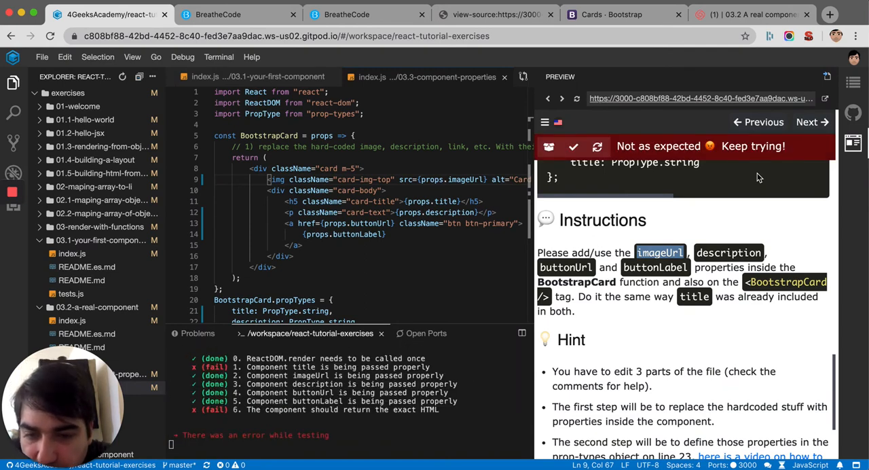
mouse_move(788, 147)
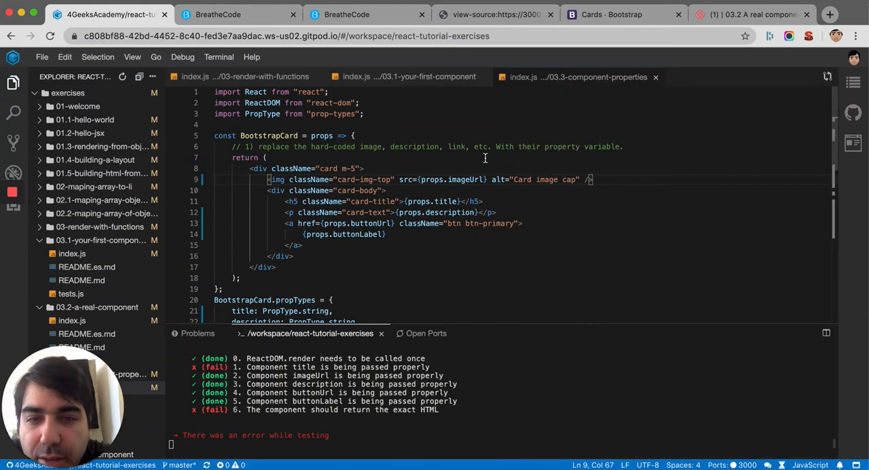
Change the title prop from "Paul McCartney" to "Bob Dylan" to match the description
scroll(down, 3)
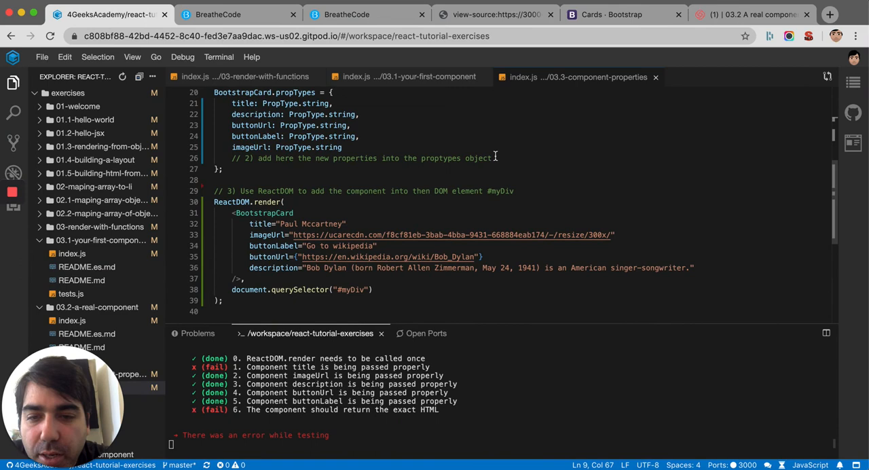
scroll(down, 3)
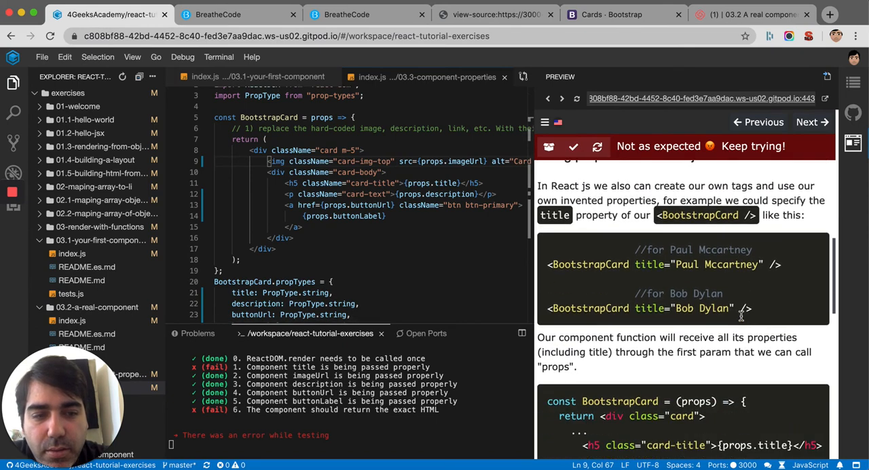
scroll(down, 3)
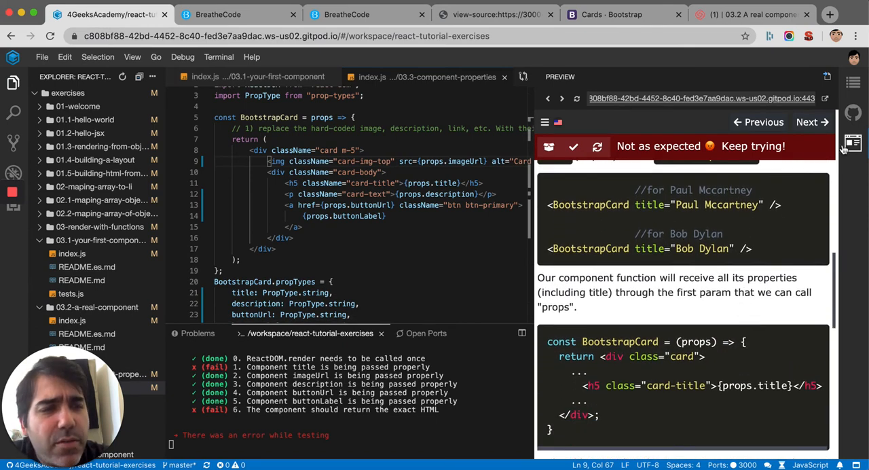
scroll(down, 3)
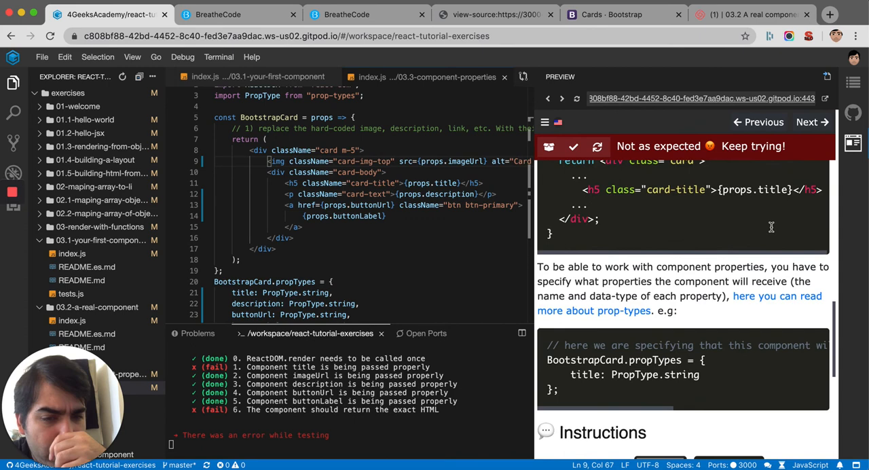
scroll(down, 3)
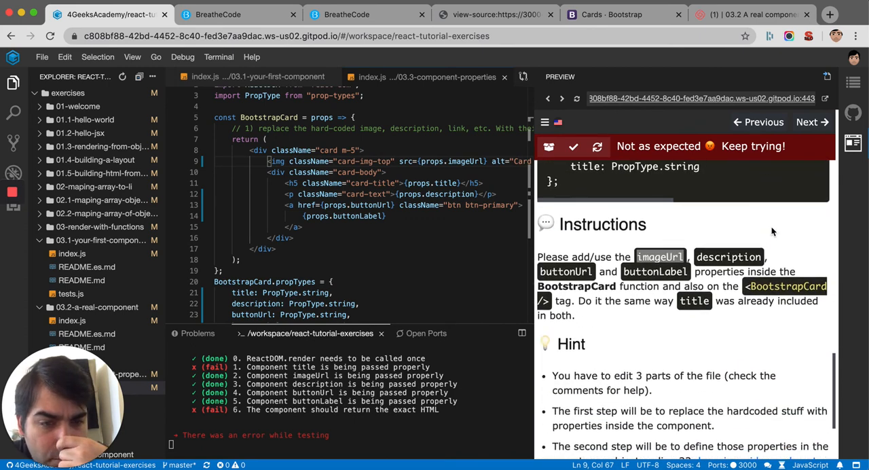
scroll(down, 3)
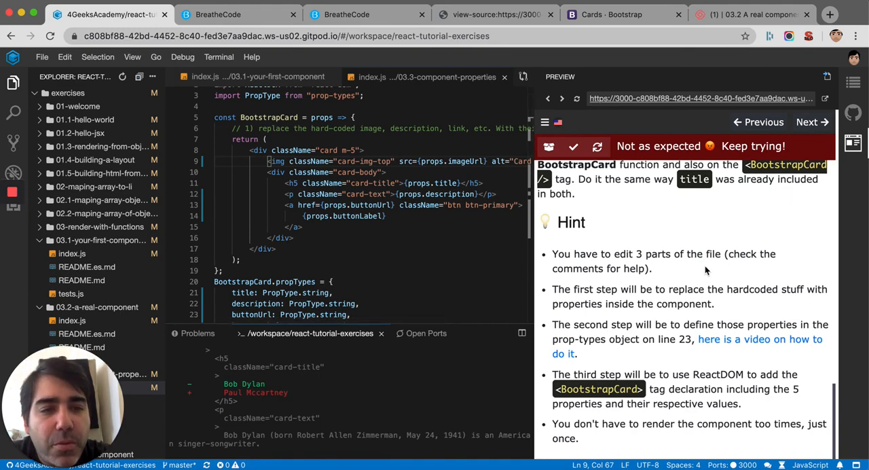
scroll(down, 3)
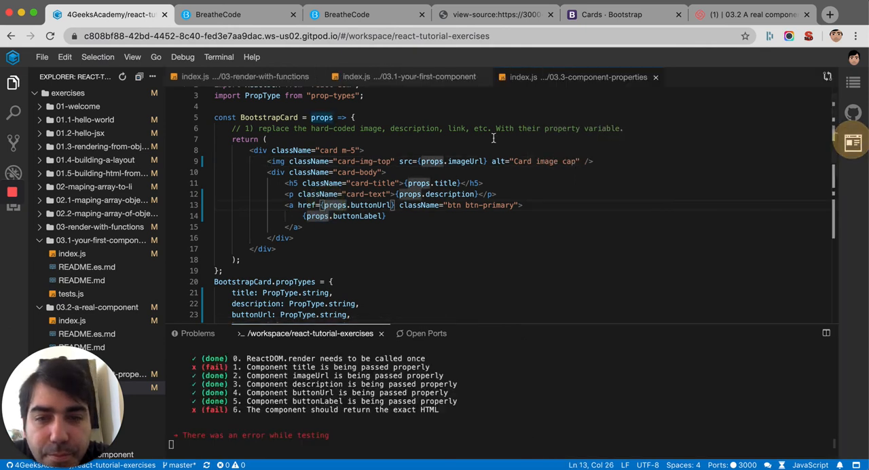
scroll(down, 3)
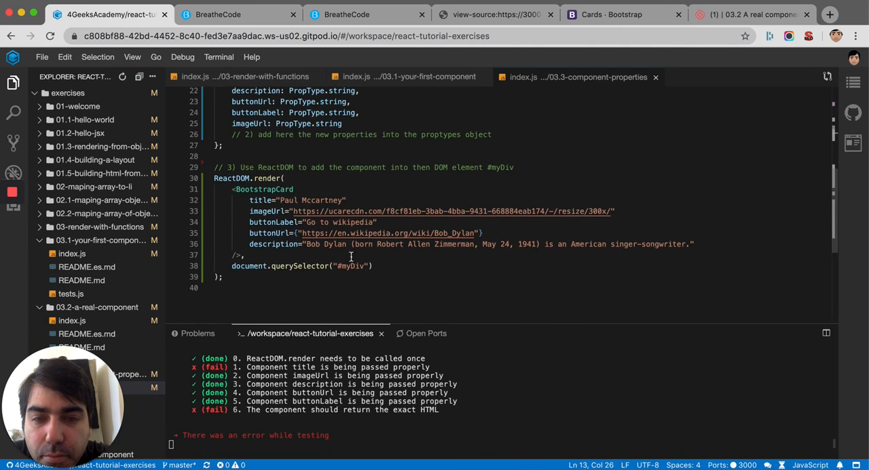
double_click(310, 200)
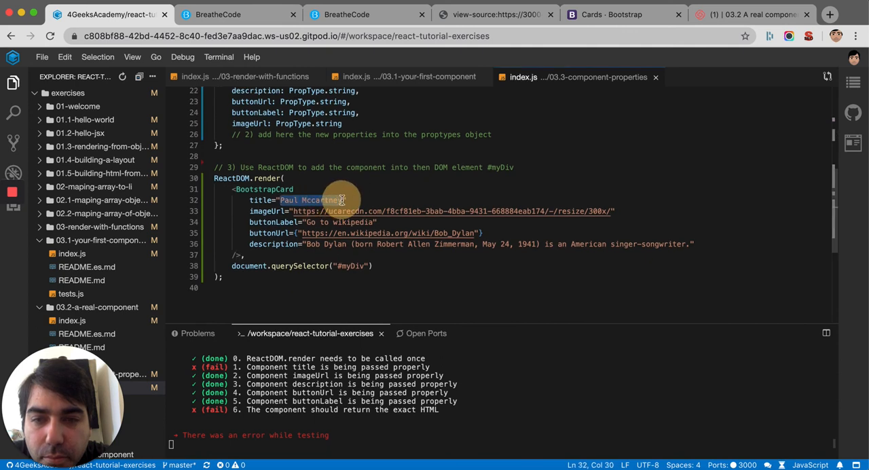
text(Bob Dylan")
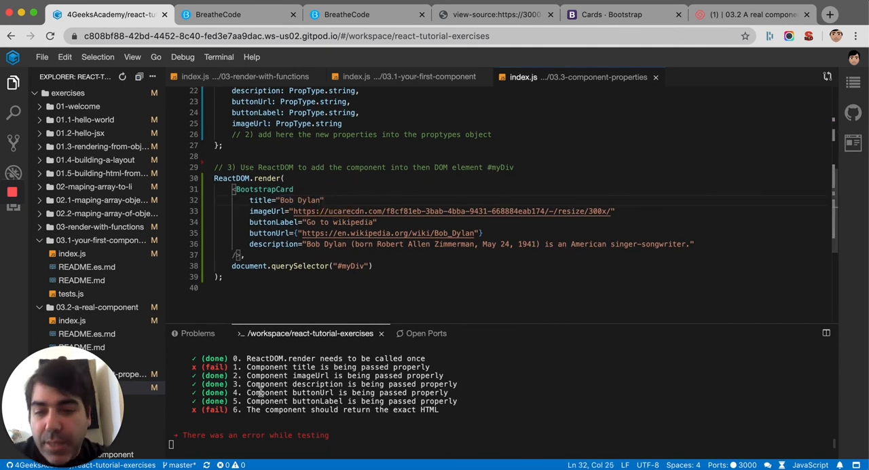